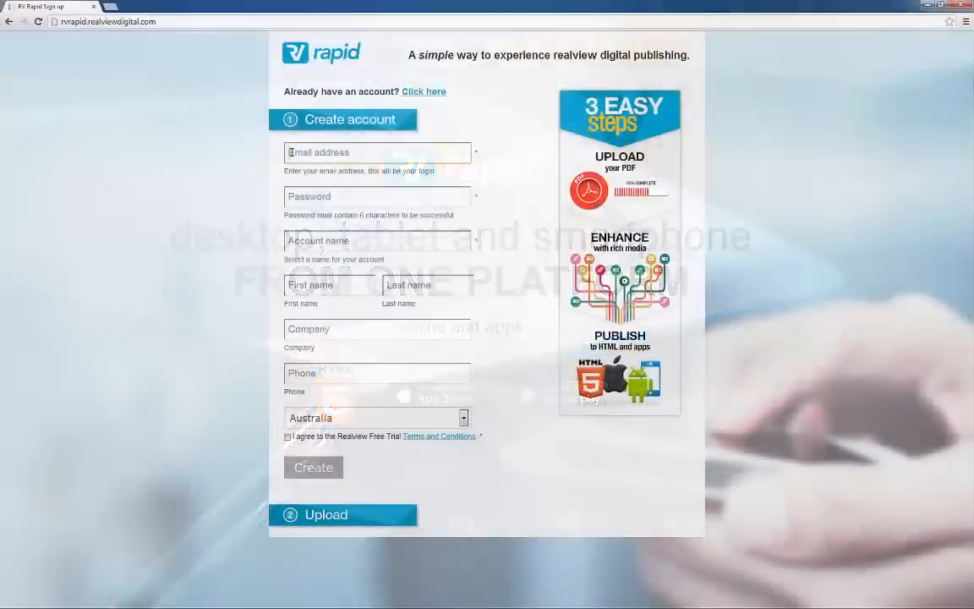
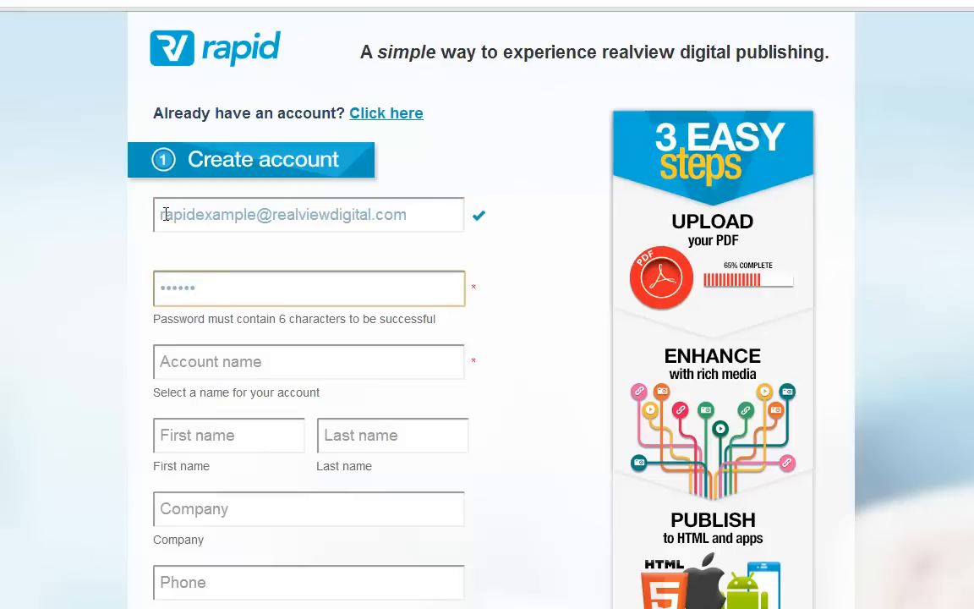
pyautogui.write('Realview Products')
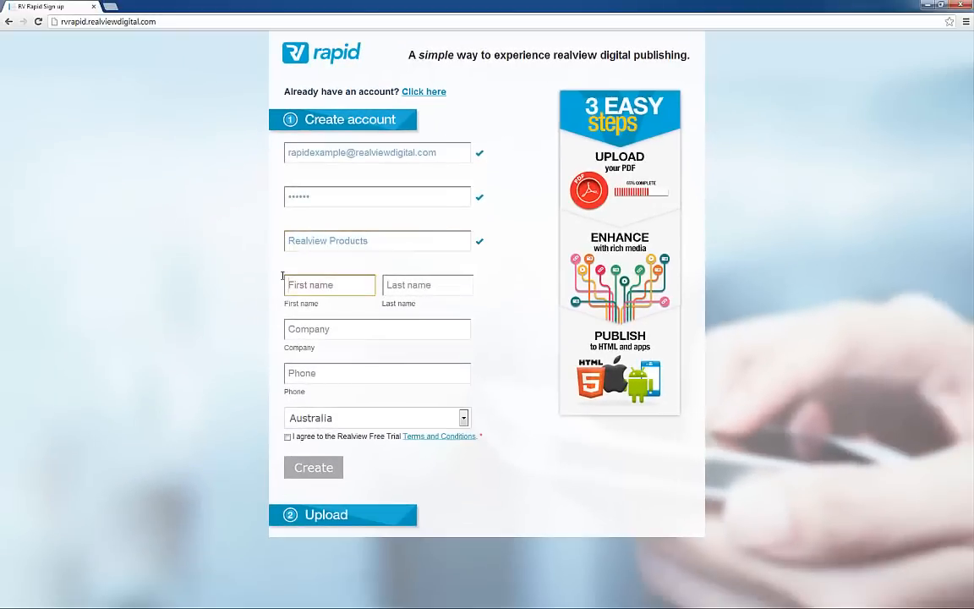
pyautogui.click(287, 436)
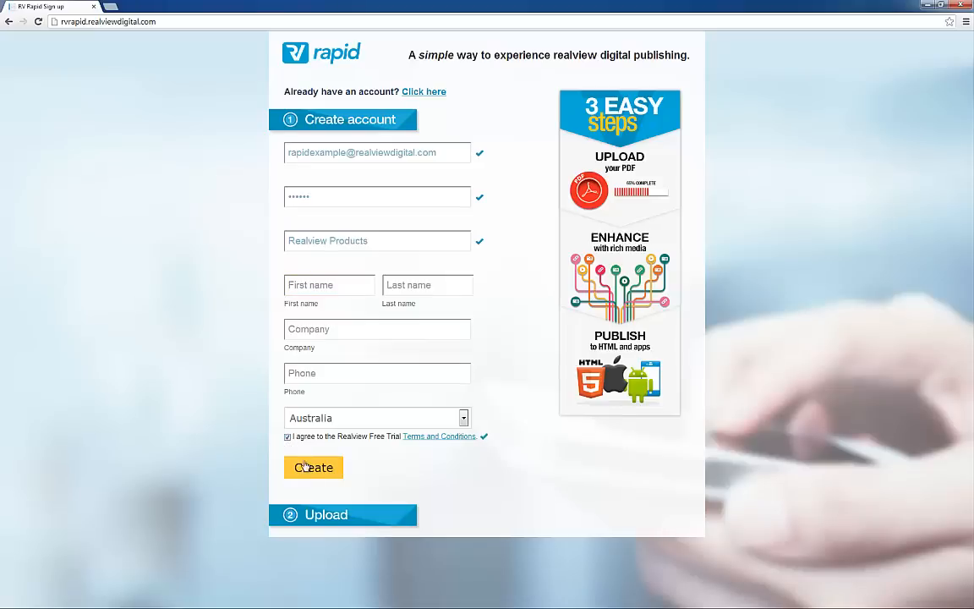
pyautogui.click(313, 467)
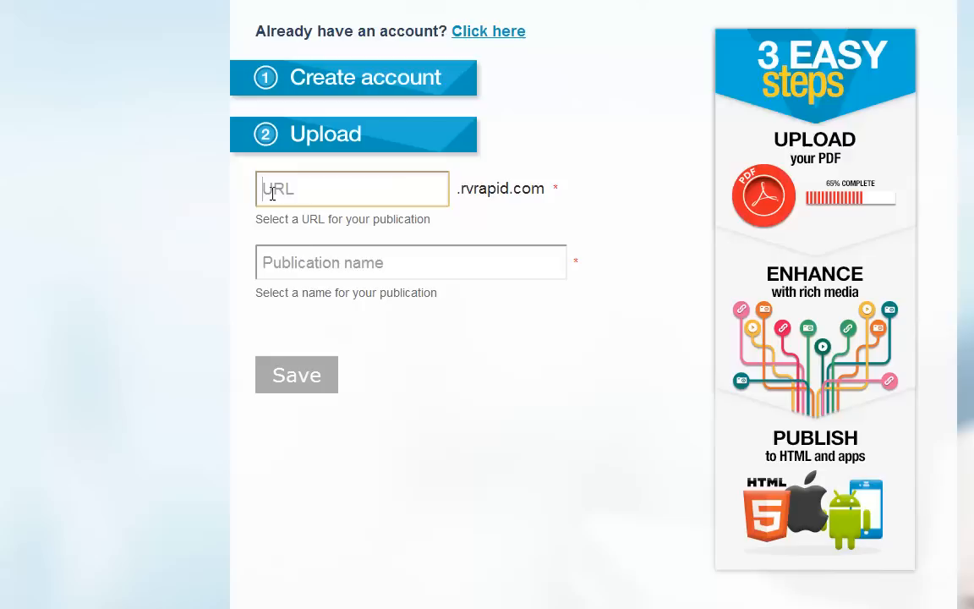
# Save the publication with URL realviewproducts and name 'Working With Realview'
pyautogui.write('realviewpro')
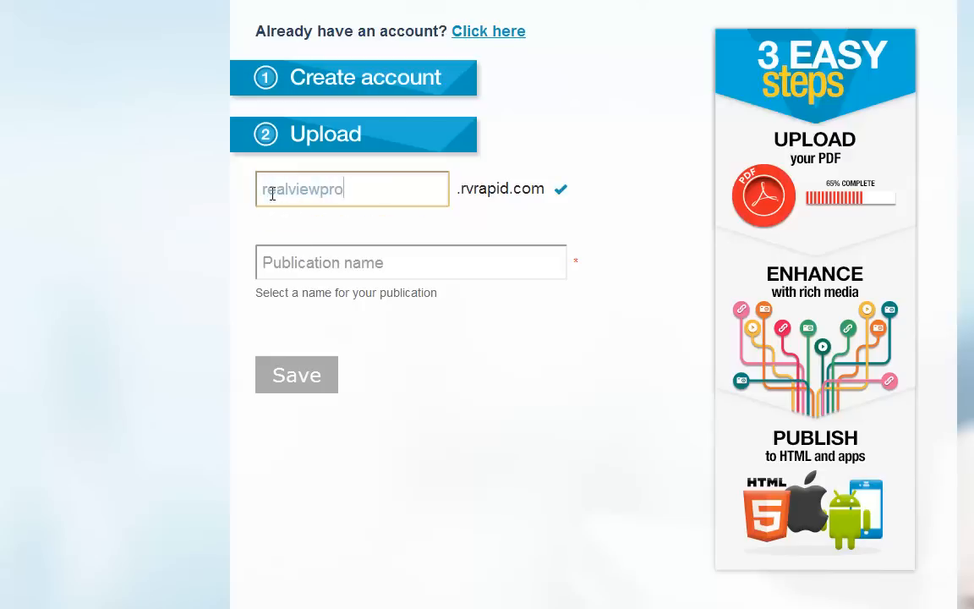
pyautogui.write('ducts')
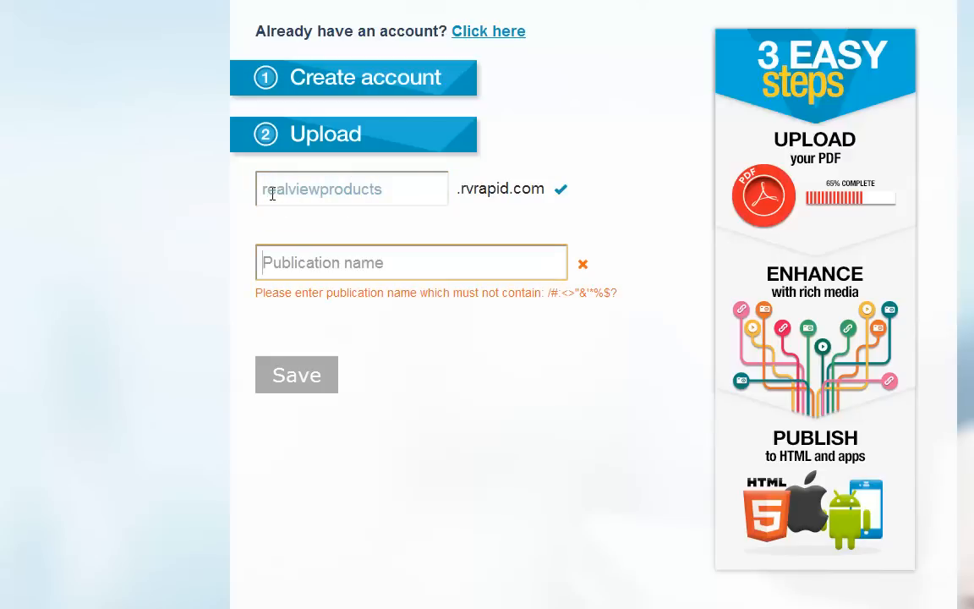
pyautogui.write('Working W')
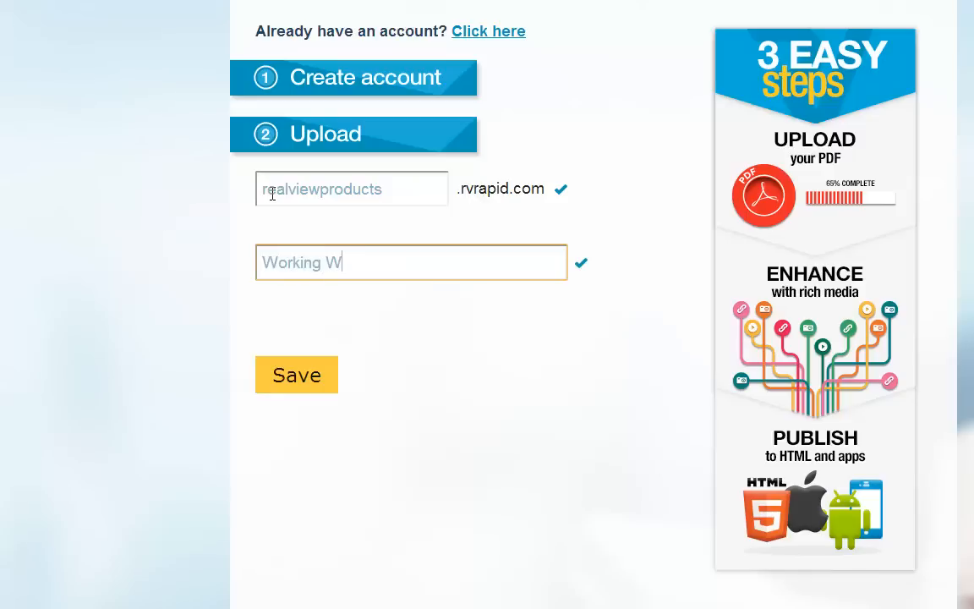
pyautogui.write('ith Realview')
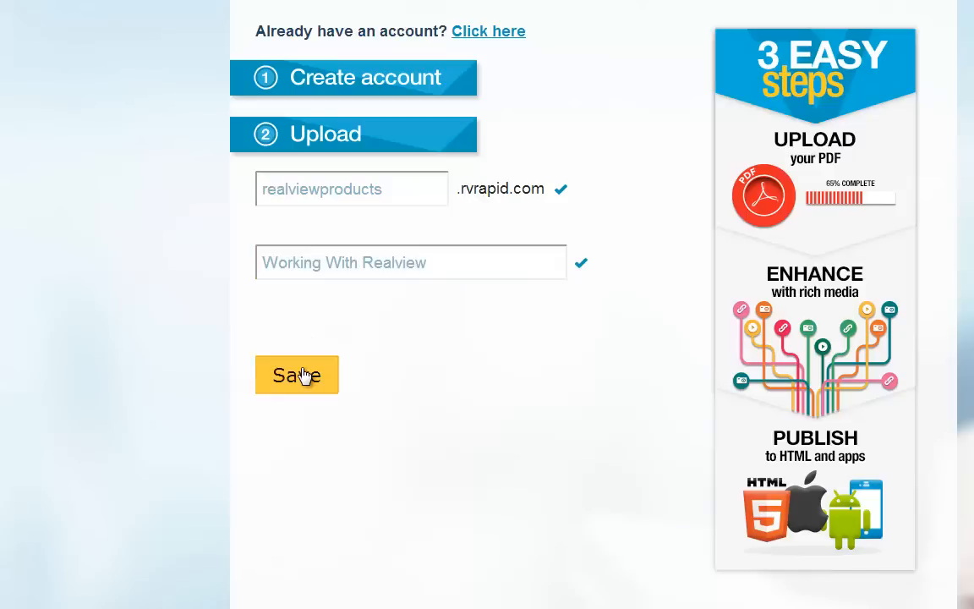
pyautogui.click(298, 375)
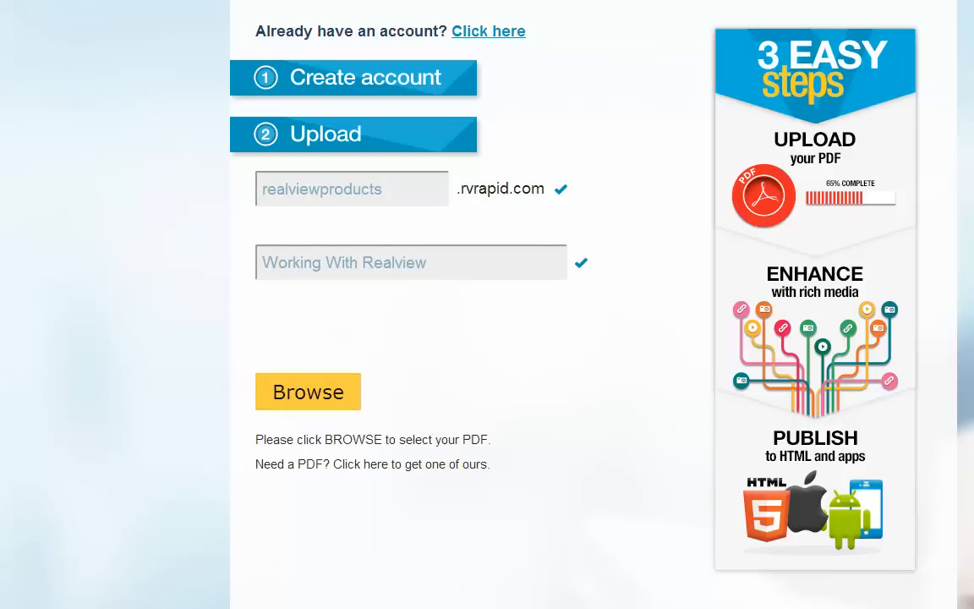
# Upload V3 Interactivity Guide_Doc.pdf fully and continue to manage the digital edition
pyautogui.click(308, 393)
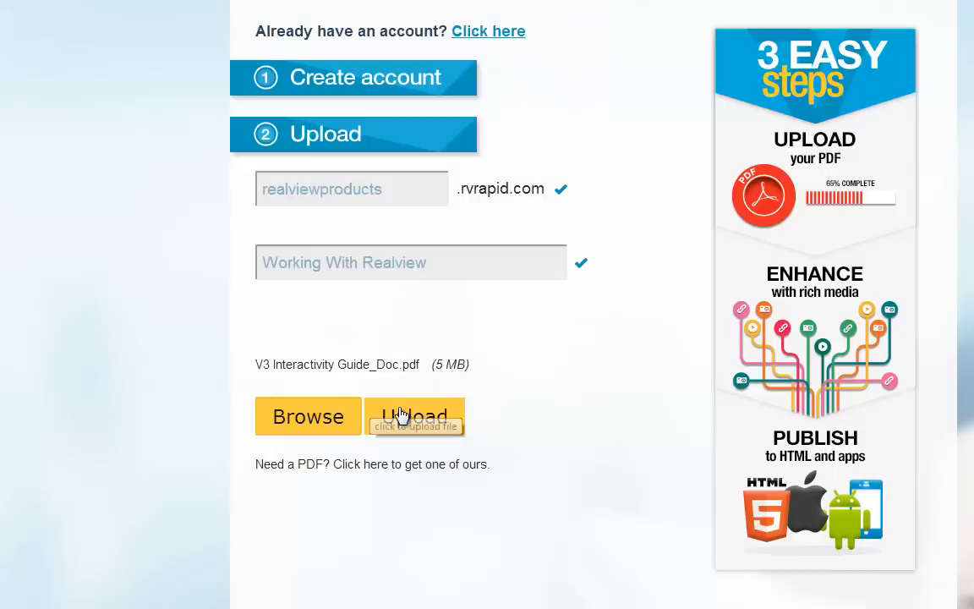
pyautogui.click(415, 416)
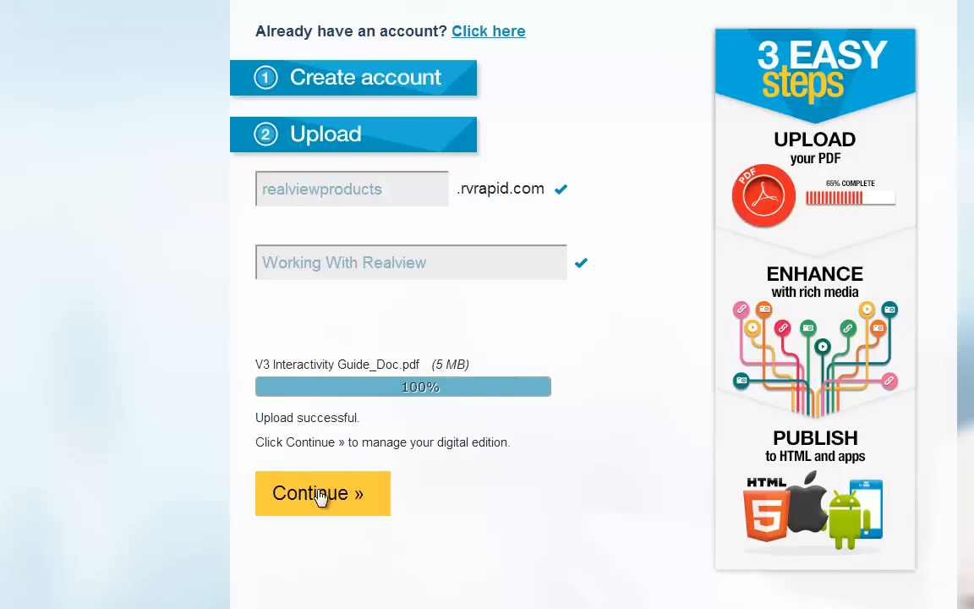
pyautogui.click(321, 494)
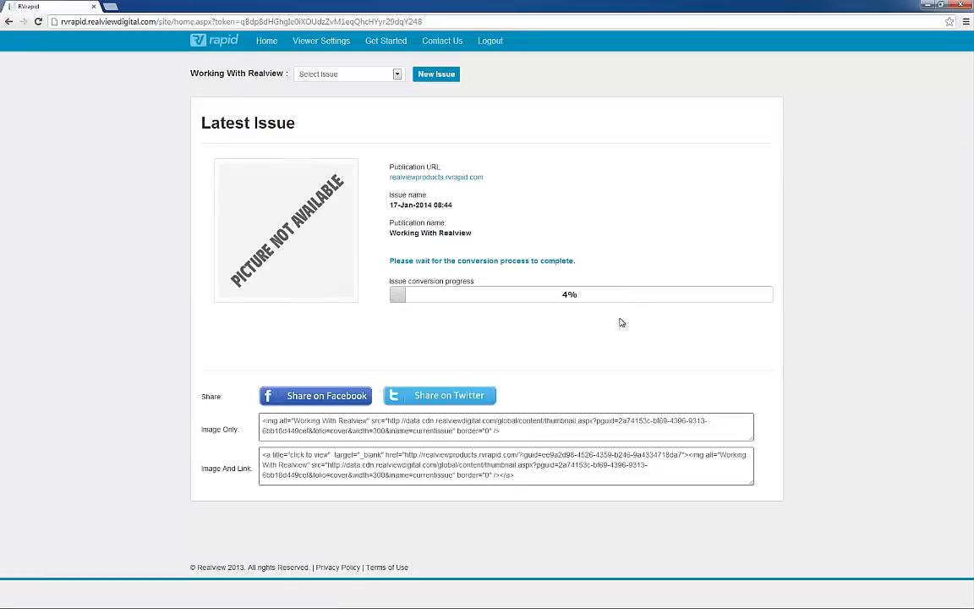
pyautogui.moveTo(567, 334)
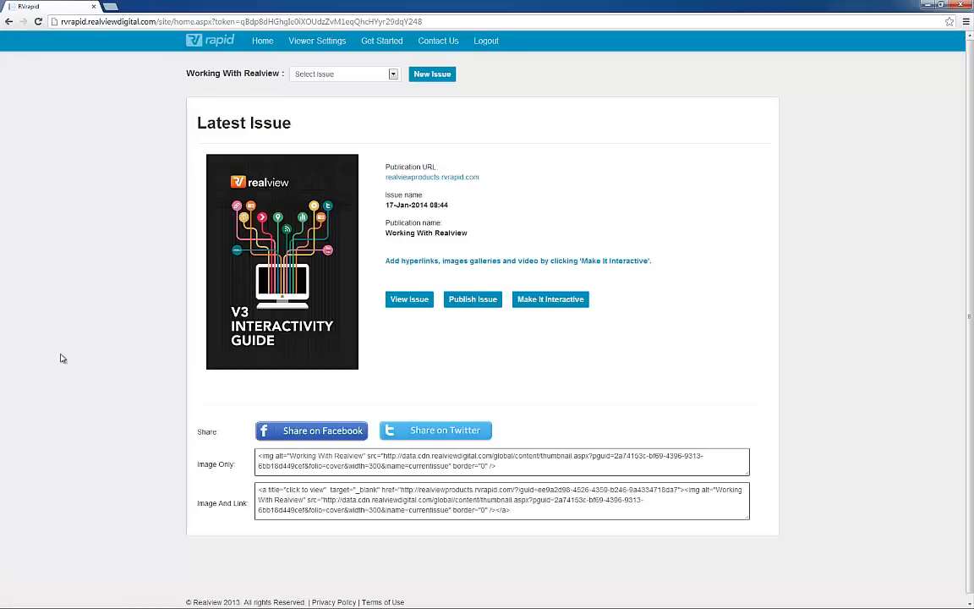
# View the V3 Interactivity Guide issue once its conversion completes
pyautogui.click(410, 298)
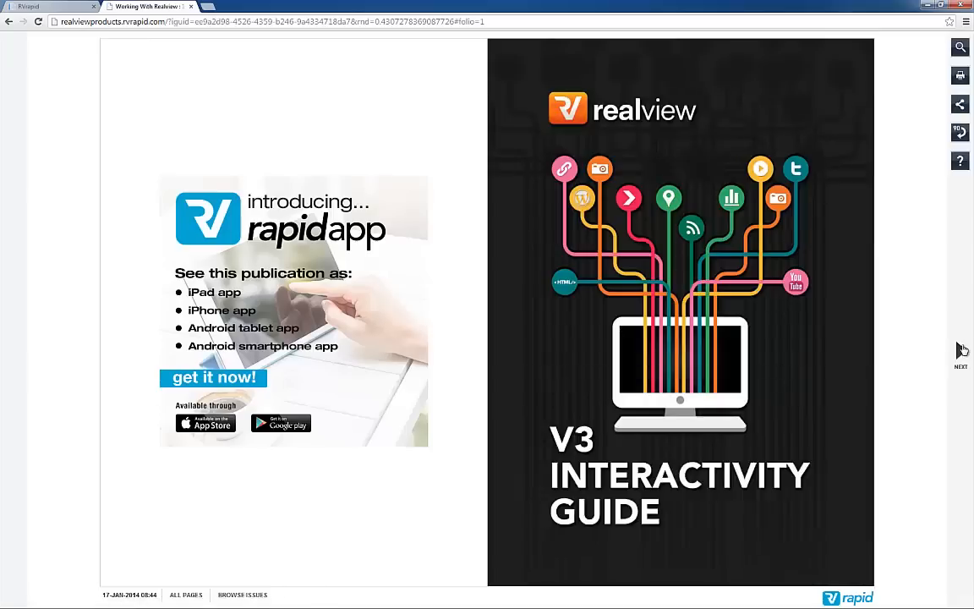
# Flip forward twice to the hyperlinks pages, then go back to the Latest Issue dashboard
pyautogui.click(960, 350)
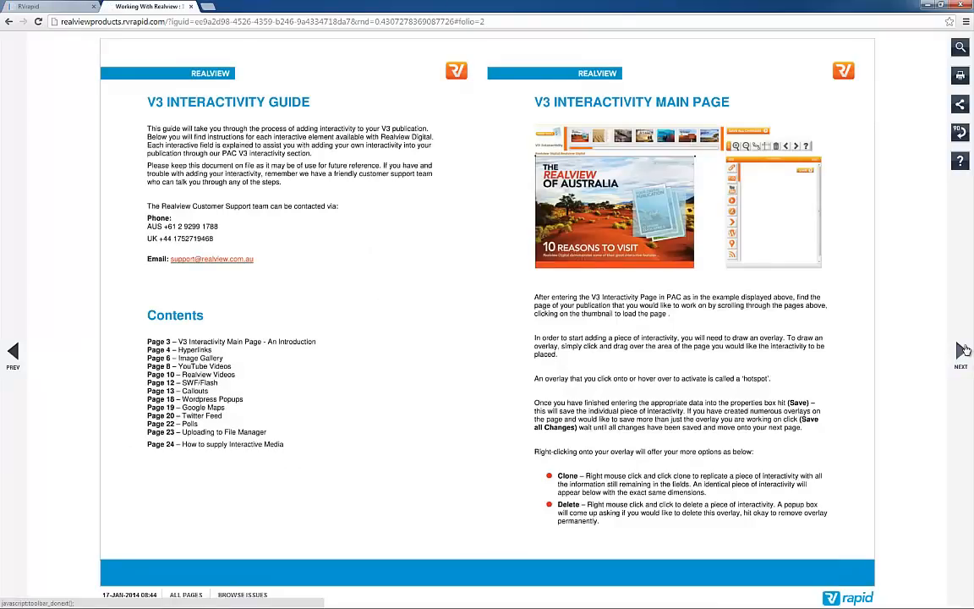
pyautogui.click(960, 358)
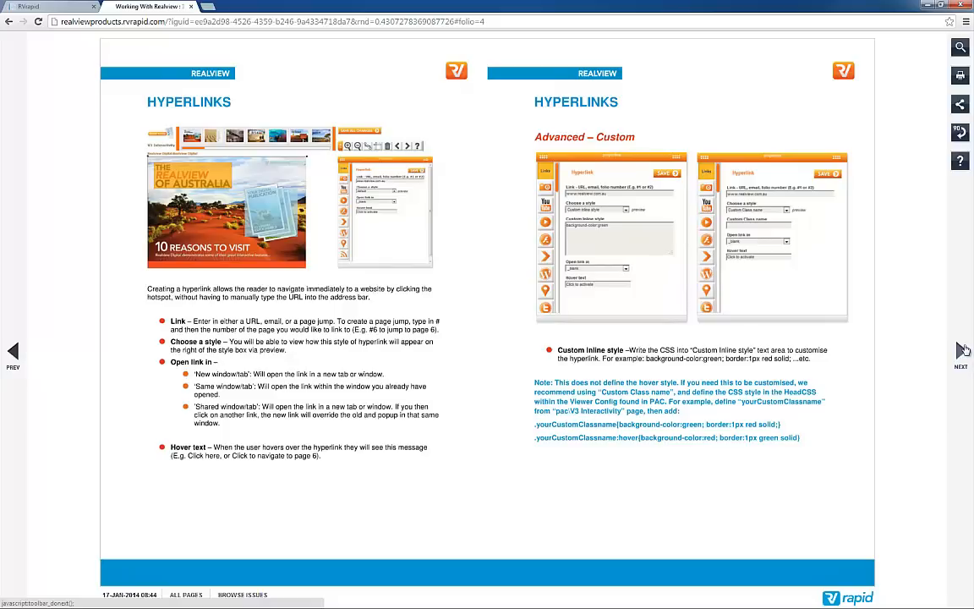
pyautogui.click(960, 355)
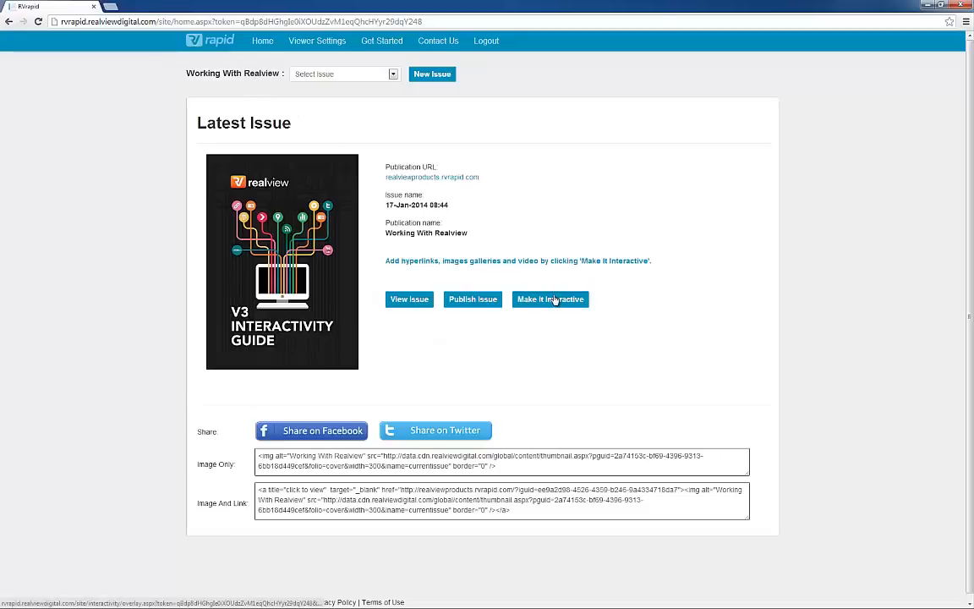
# Launch Make It Interactive on the Working With Realview issue from the dashboard
pyautogui.click(552, 297)
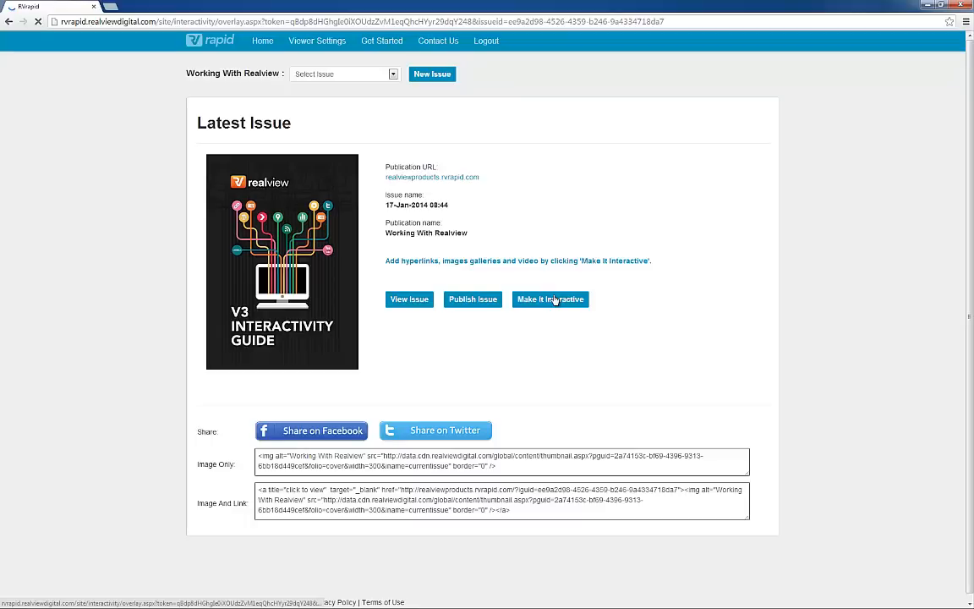
pyautogui.click(552, 297)
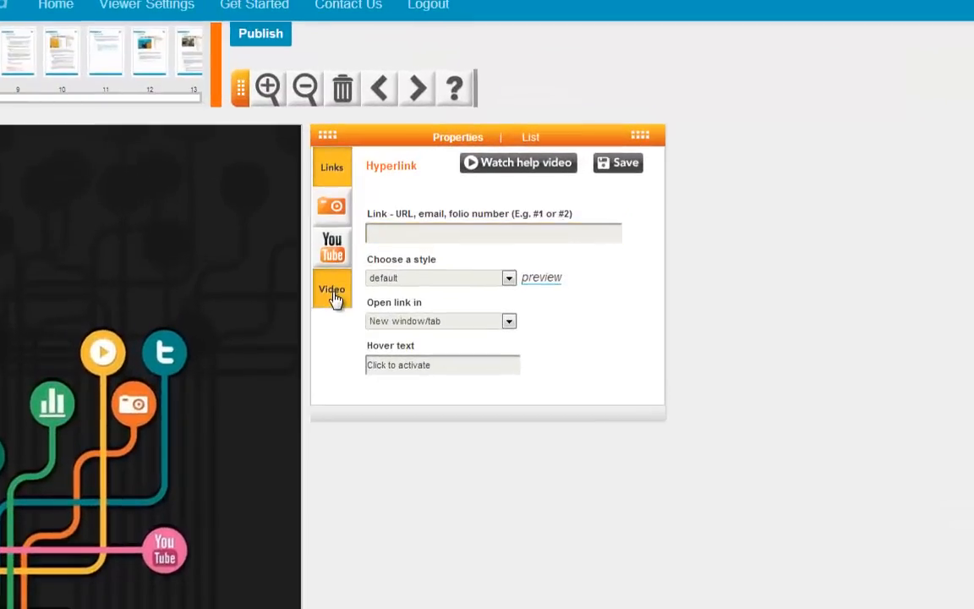
# Make the cover hotspot a Realview video link, save it, and preview the published issue
pyautogui.click(331, 289)
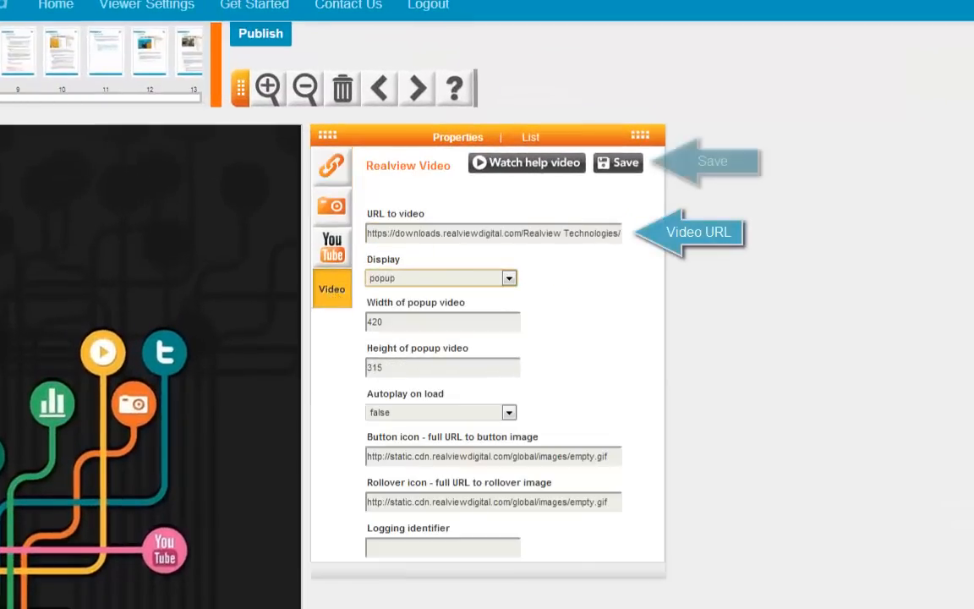
pyautogui.click(261, 34)
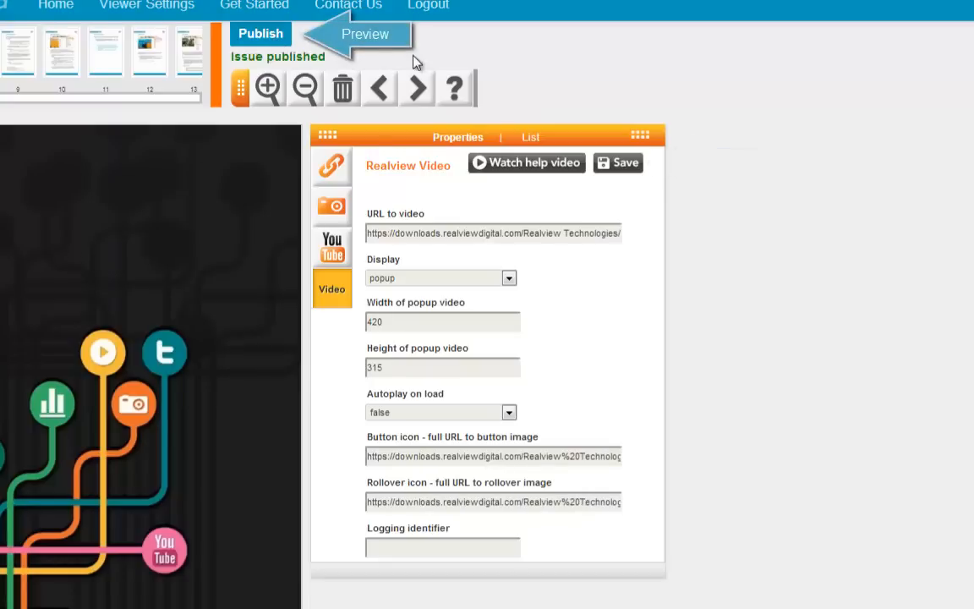
pyautogui.click(365, 34)
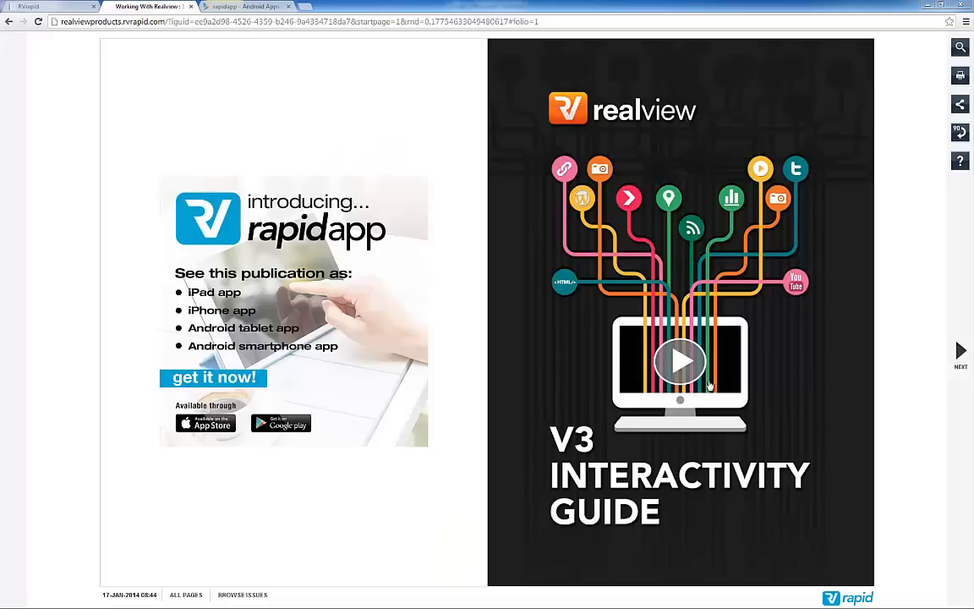
# Launch the cover's video popup and start the embedded video playing
pyautogui.click(680, 362)
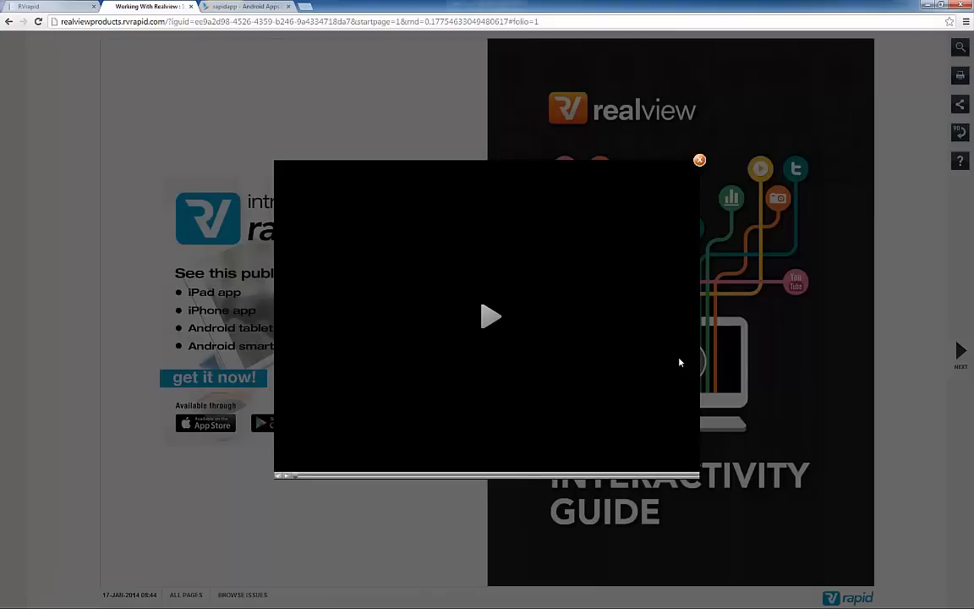
pyautogui.click(491, 316)
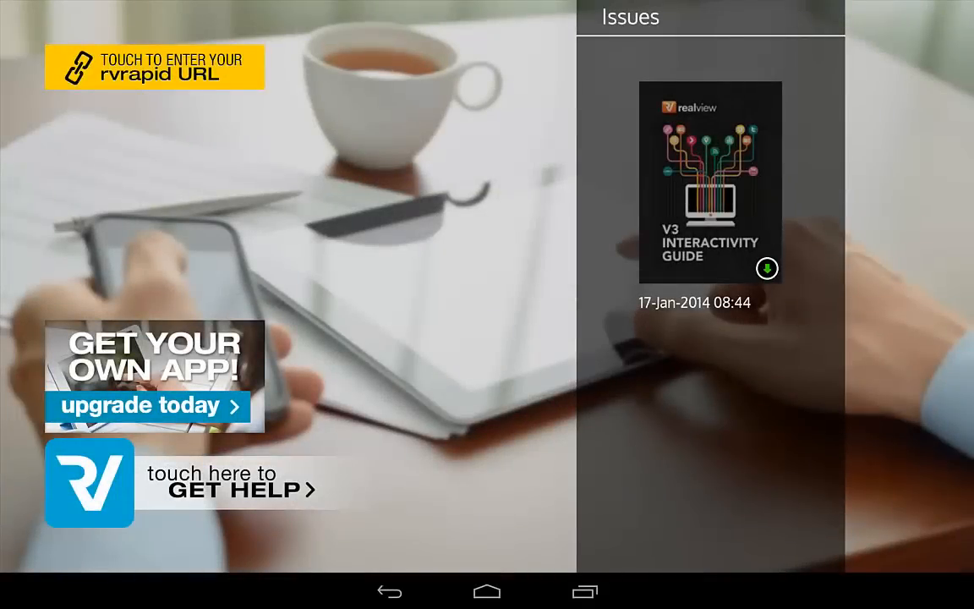
# In the Android app, open the V3 Interactivity Guide issue and jump to page 1 via All Pages
pyautogui.click(710, 183)
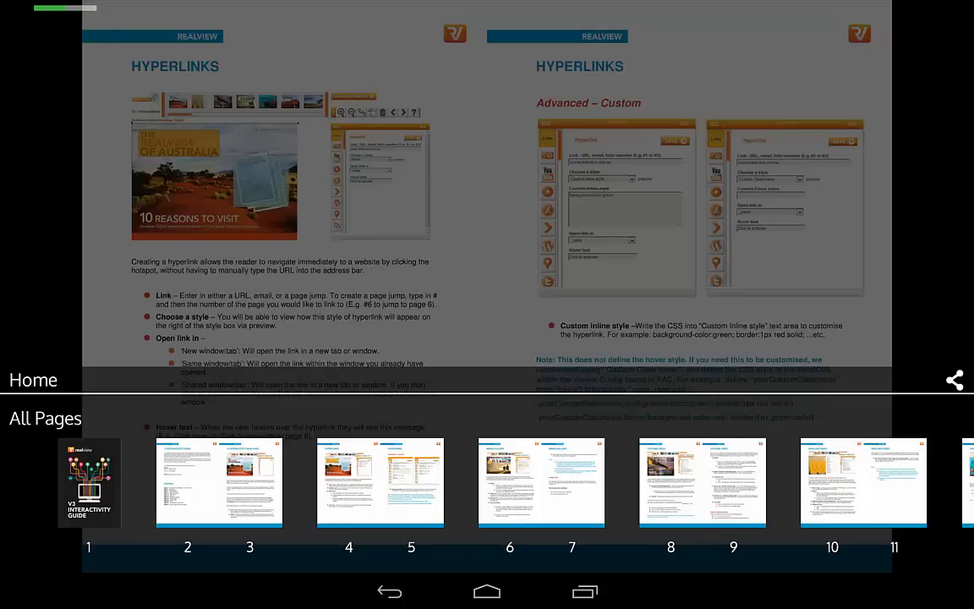
pyautogui.click(88, 482)
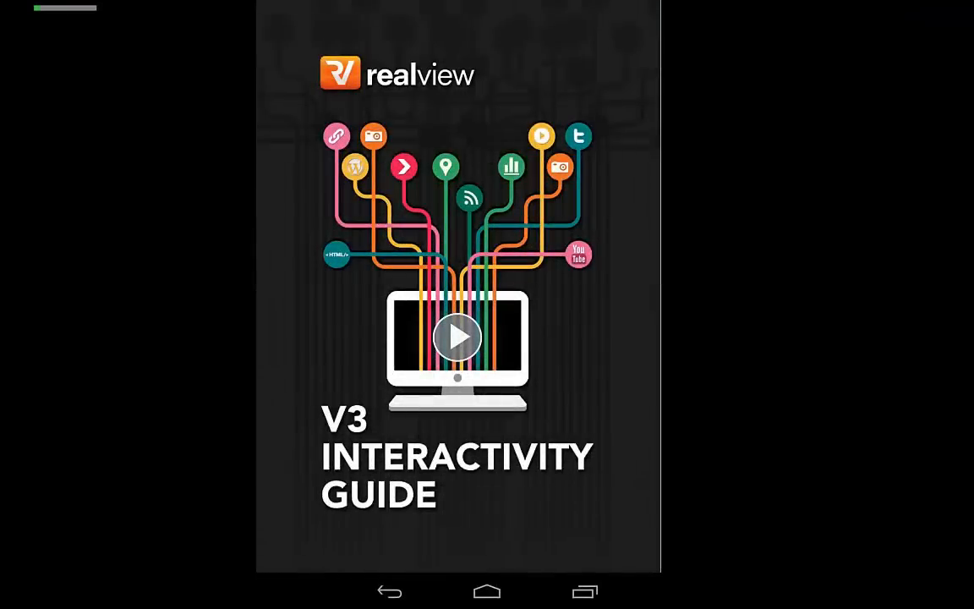